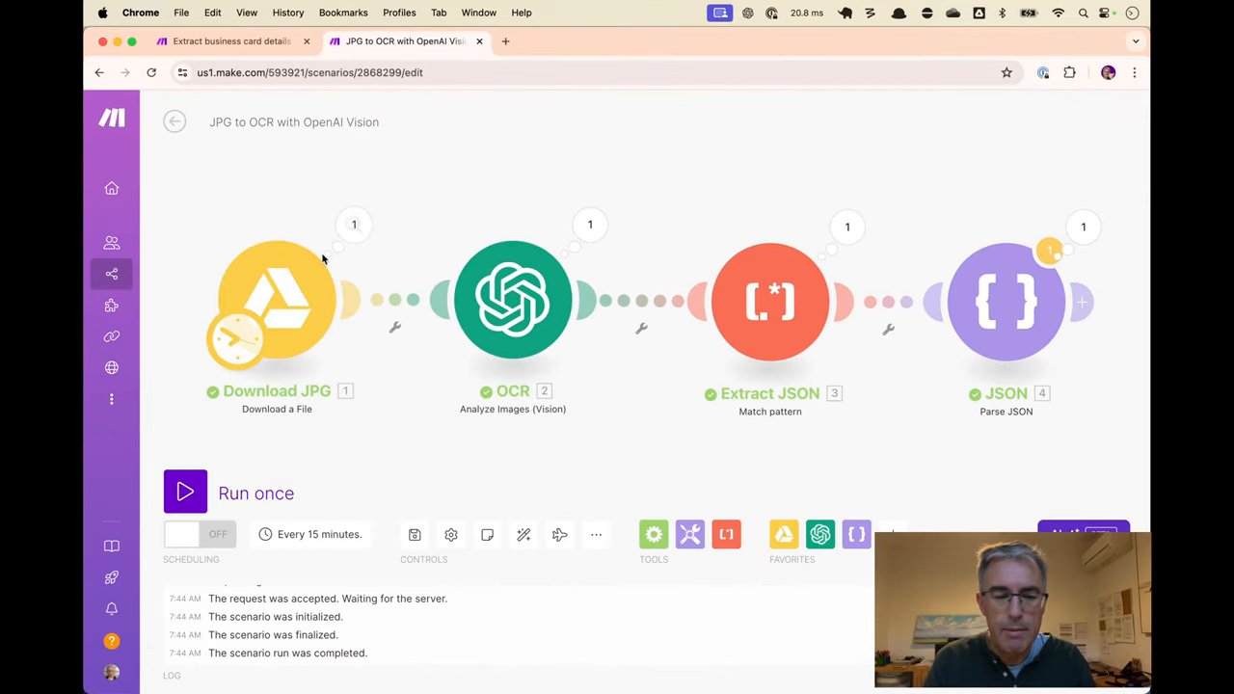
Review the OCR module's settings: downloaded Drive file as image, gpt-4o as model.
left_click(513, 299)
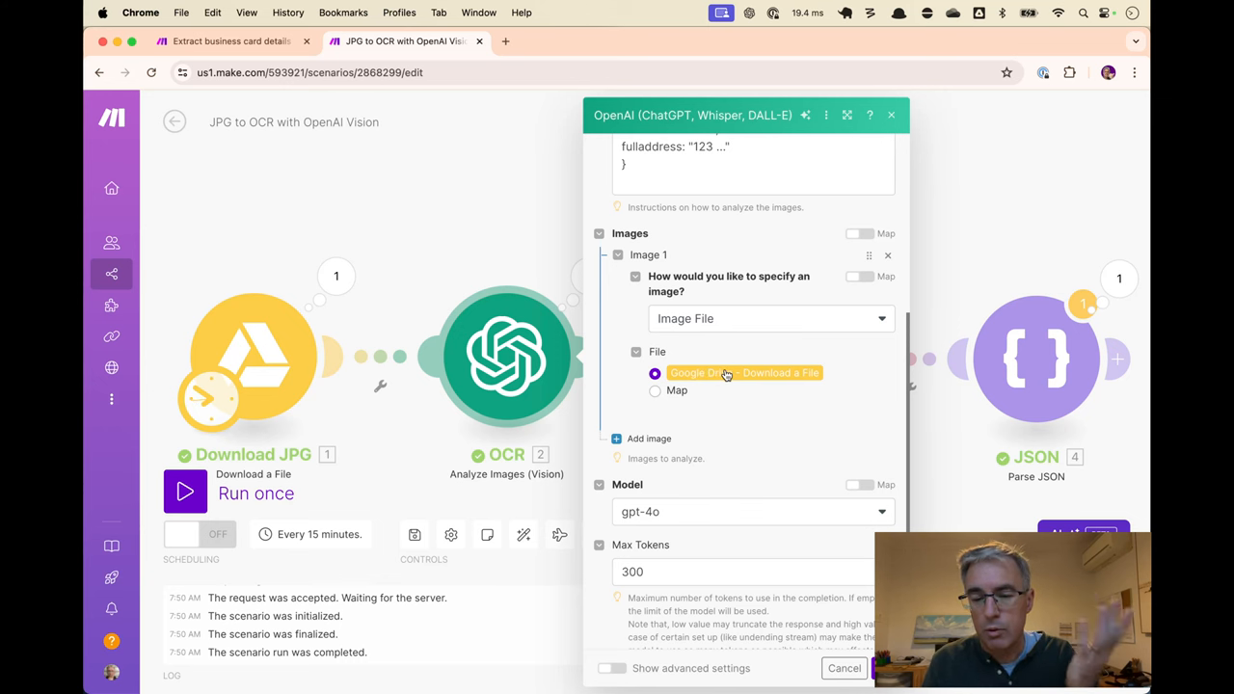
left_click(229, 40)
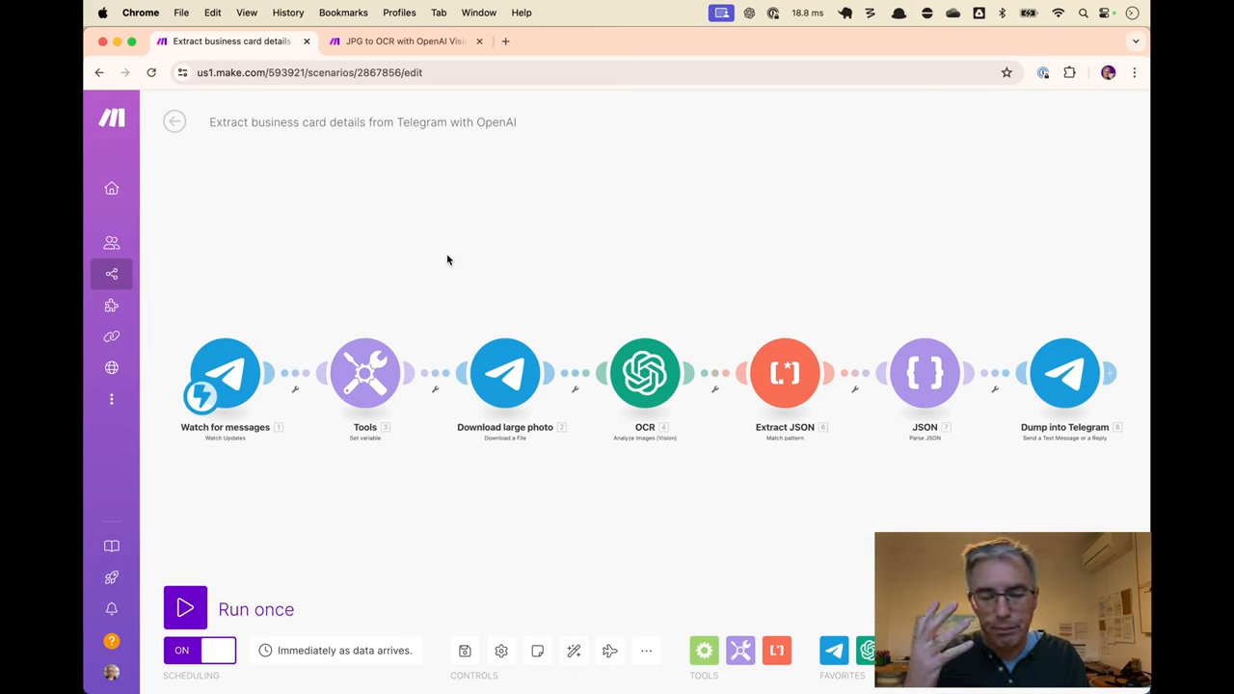
Switch to the Telegram business-card extraction scenario and review its module chain.
left_click(506, 40)
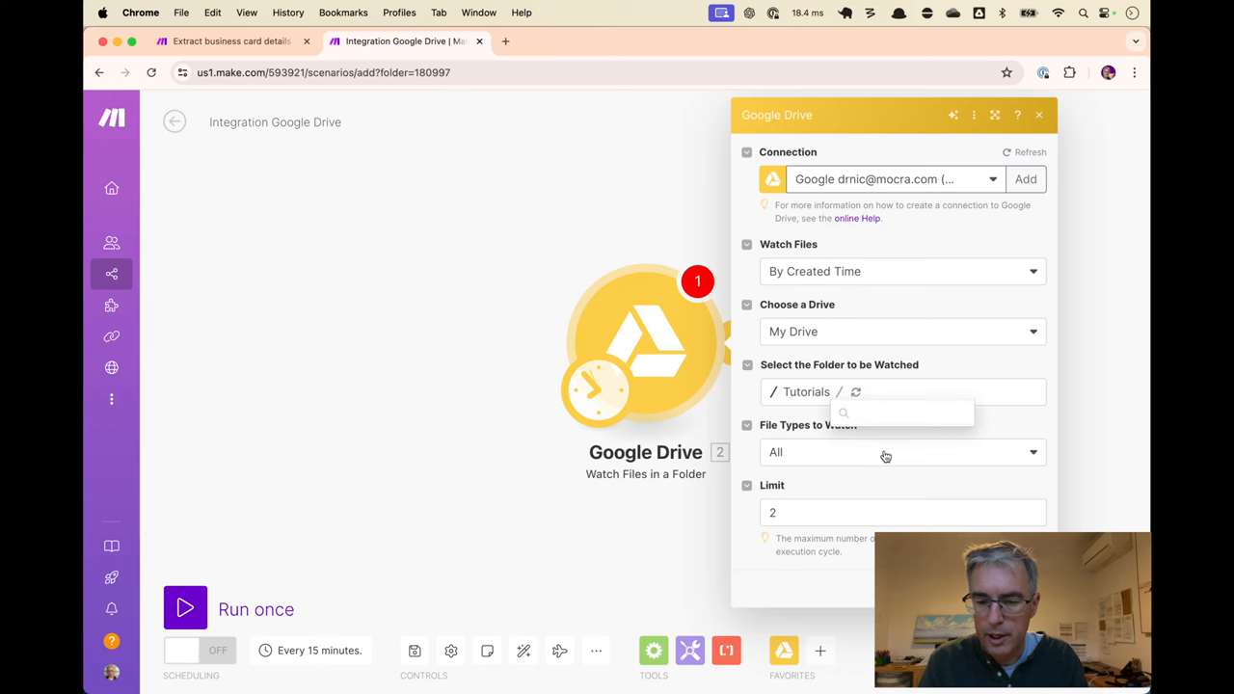
Point the Drive watch at the Images folder and rename it 'Images laying around the office'.
left_click(902, 412)
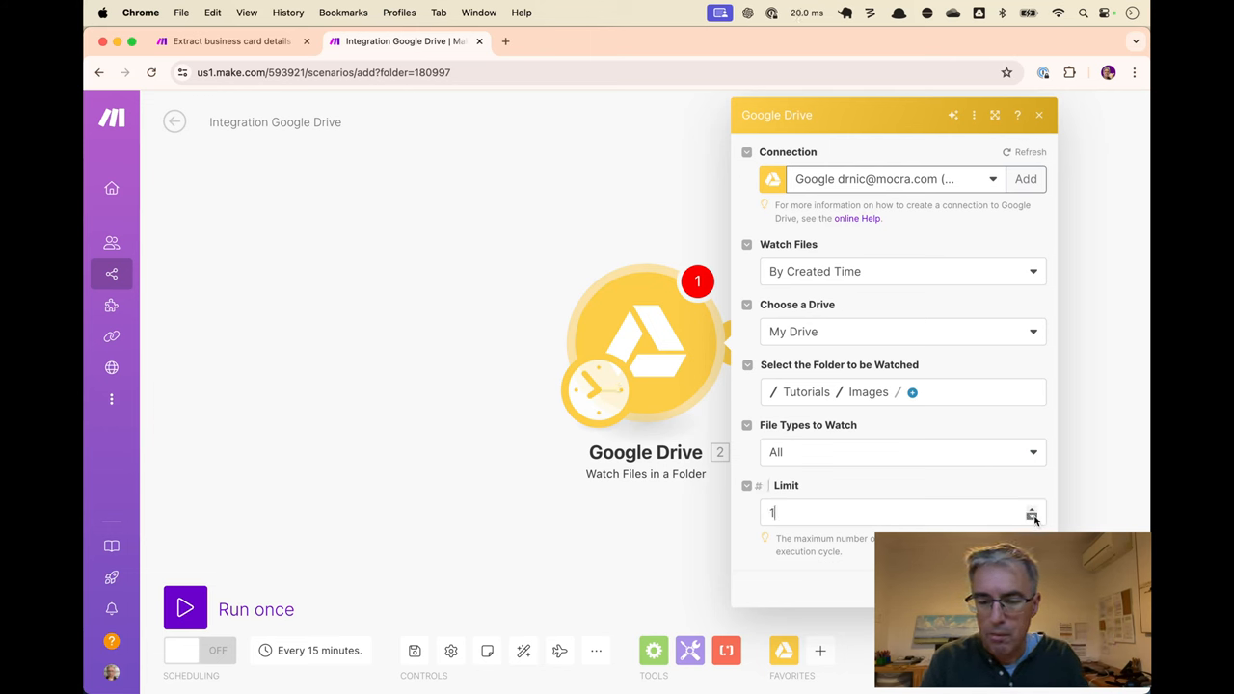
right_click(646, 347)
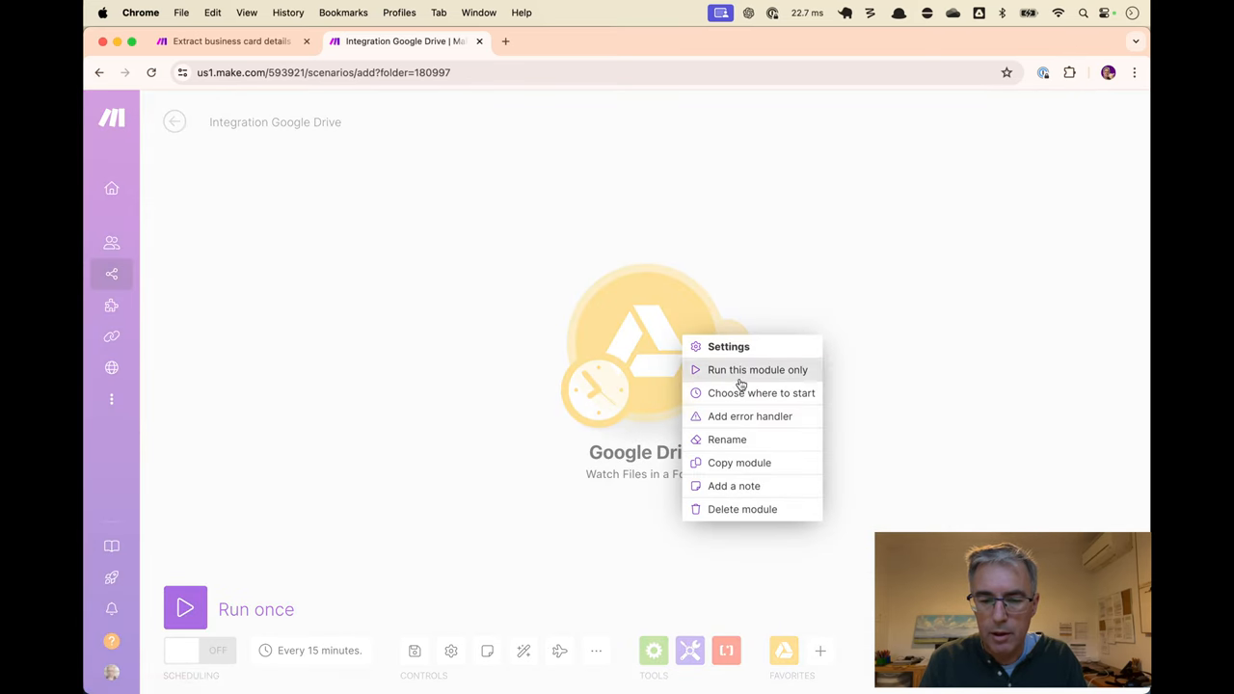
left_click(727, 440)
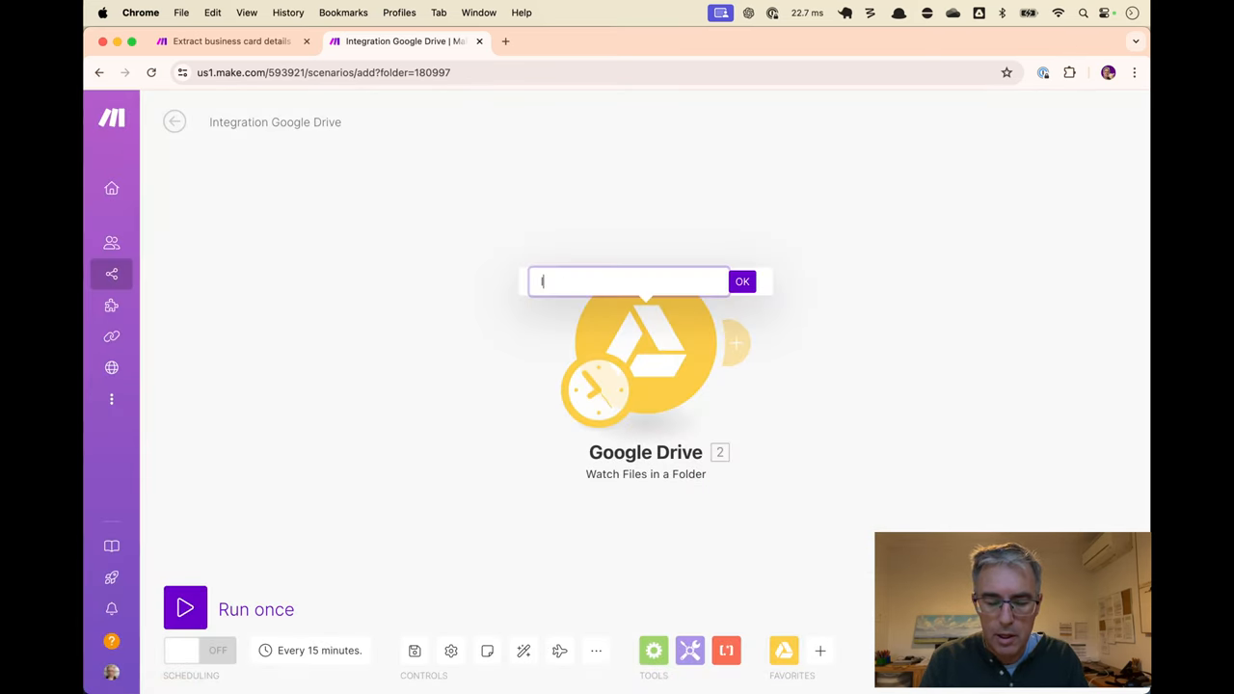
left_click(740, 282)
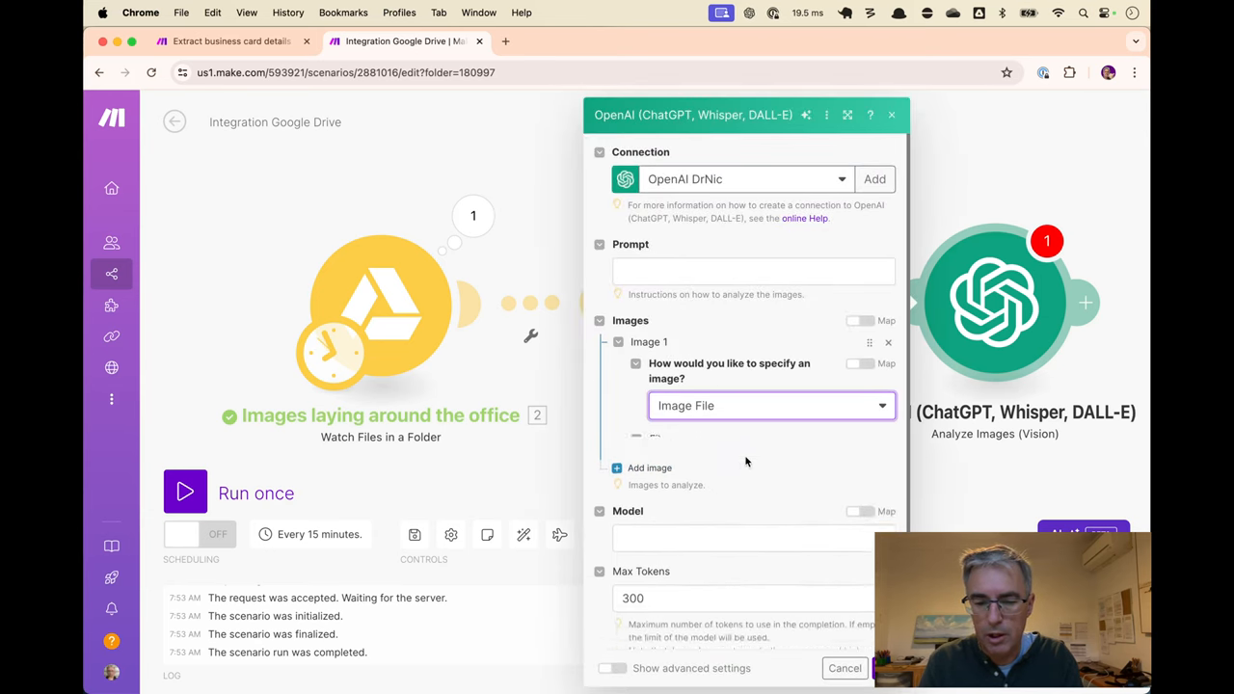
Supply the image as an Image File and use the gpt-4o vision model.
left_click(737, 537)
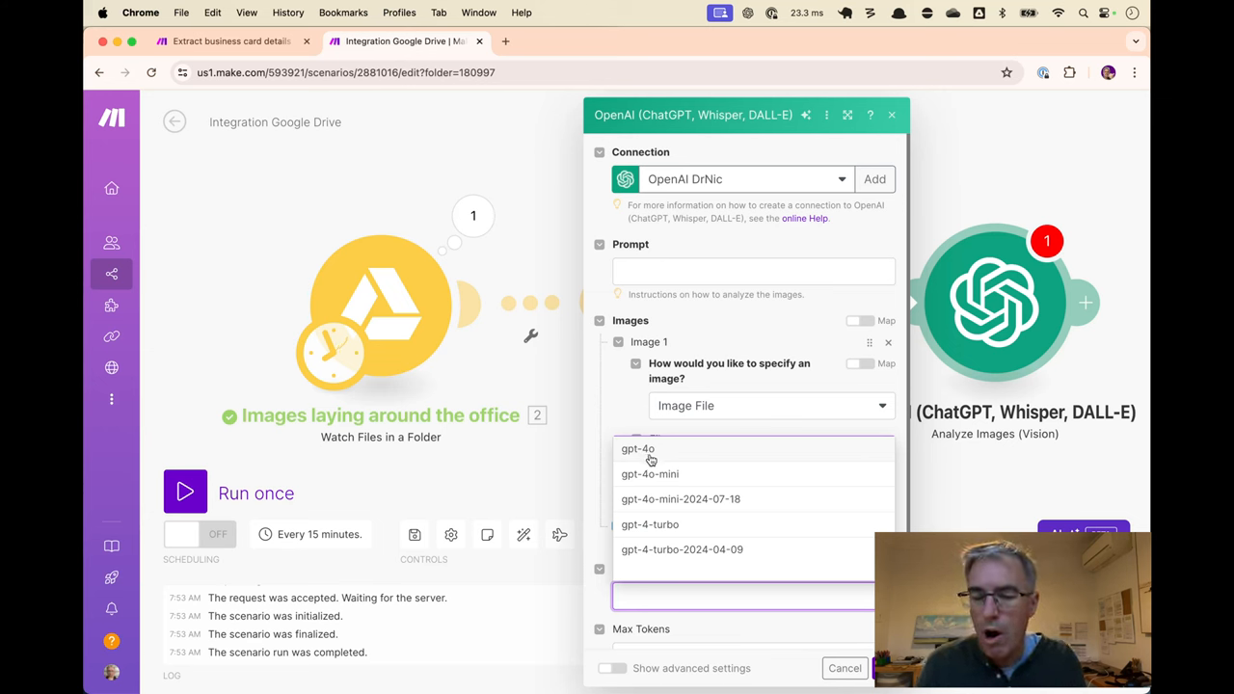
left_click(891, 116)
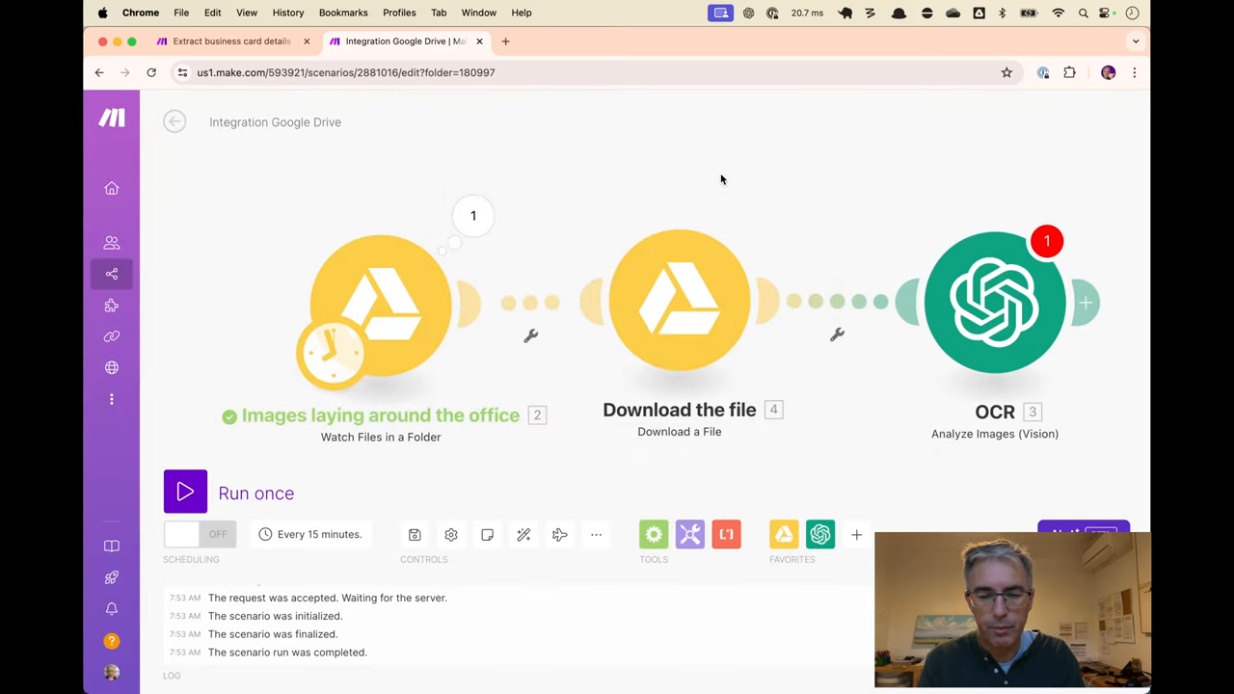
Insert a Google Drive Download the file module between the watch trigger and OCR.
left_click(185, 492)
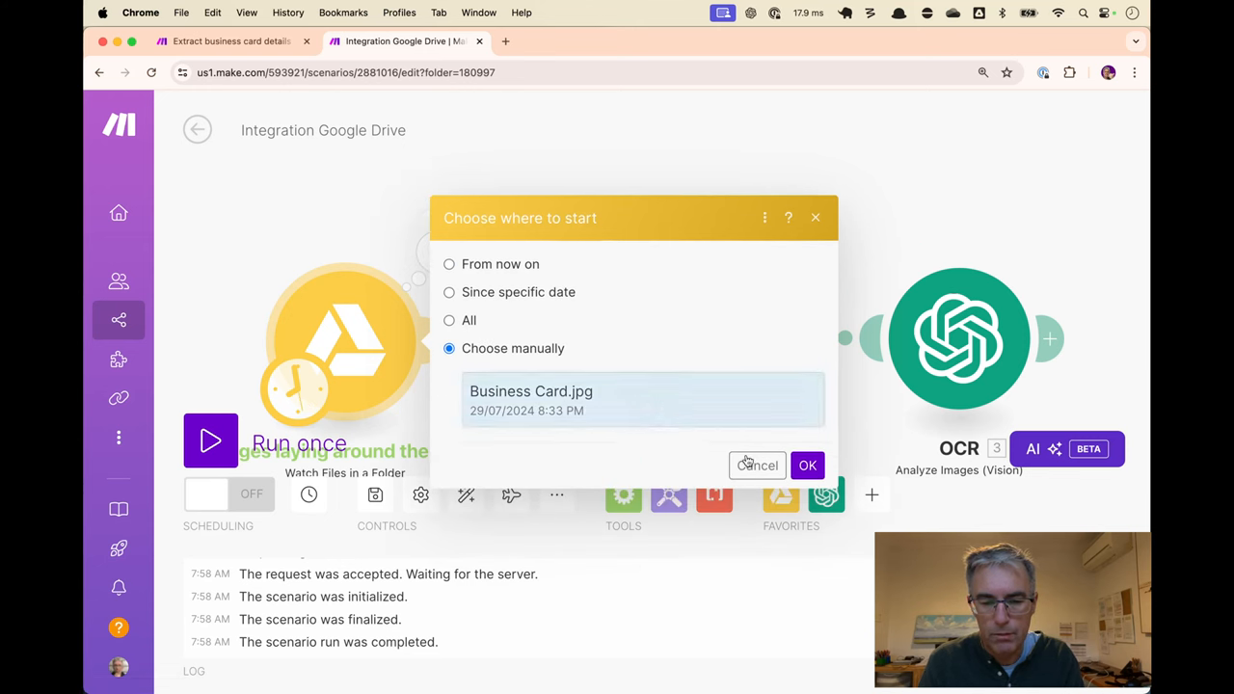
Confirm Business Card.jpg as the manually chosen starting file for the watch module.
left_click(808, 465)
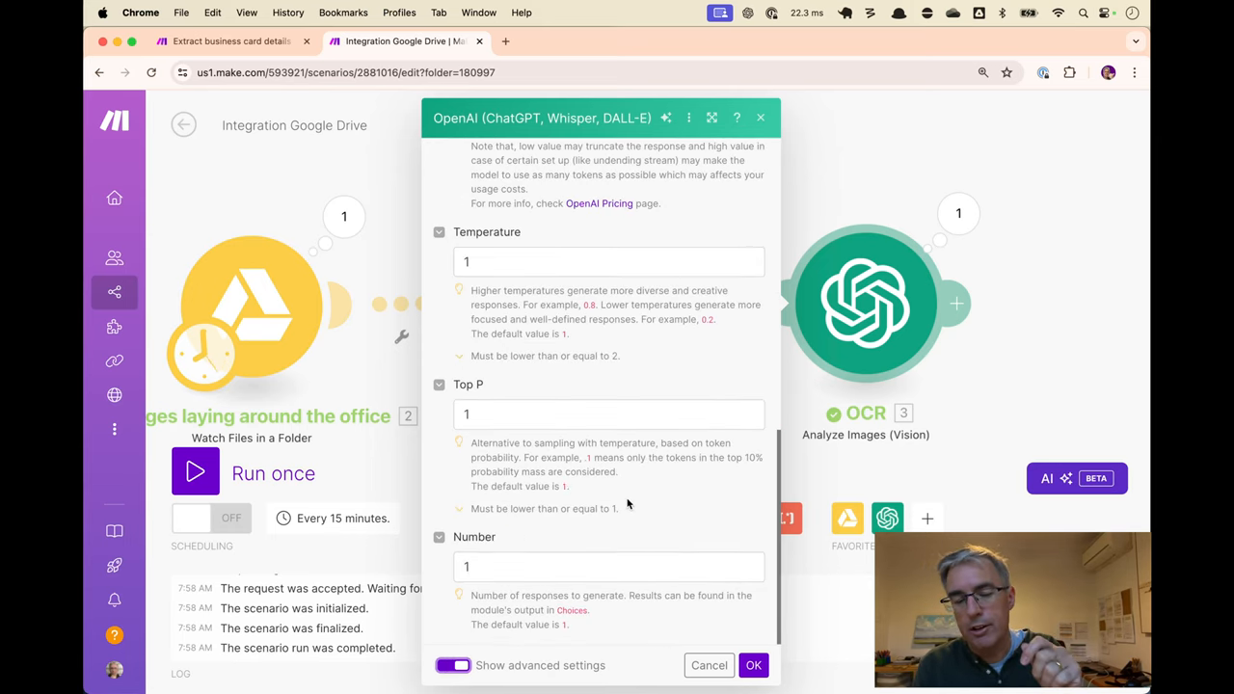
Reveal the OCR module's advanced settings with Temperature, Top P and Number at 1.
left_click(753, 666)
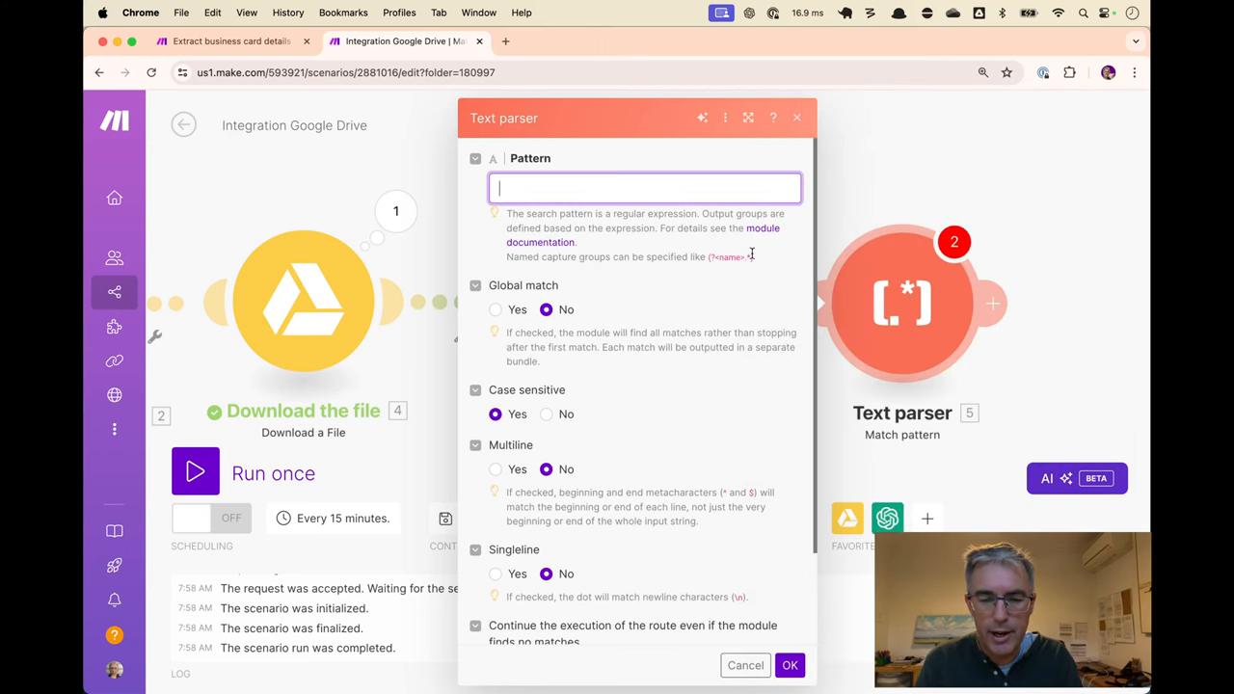
Enter the Match pattern regex (?<json>\{.*\}) capturing the JSON block into group json.
type("(?<json>\\{.*\\})")
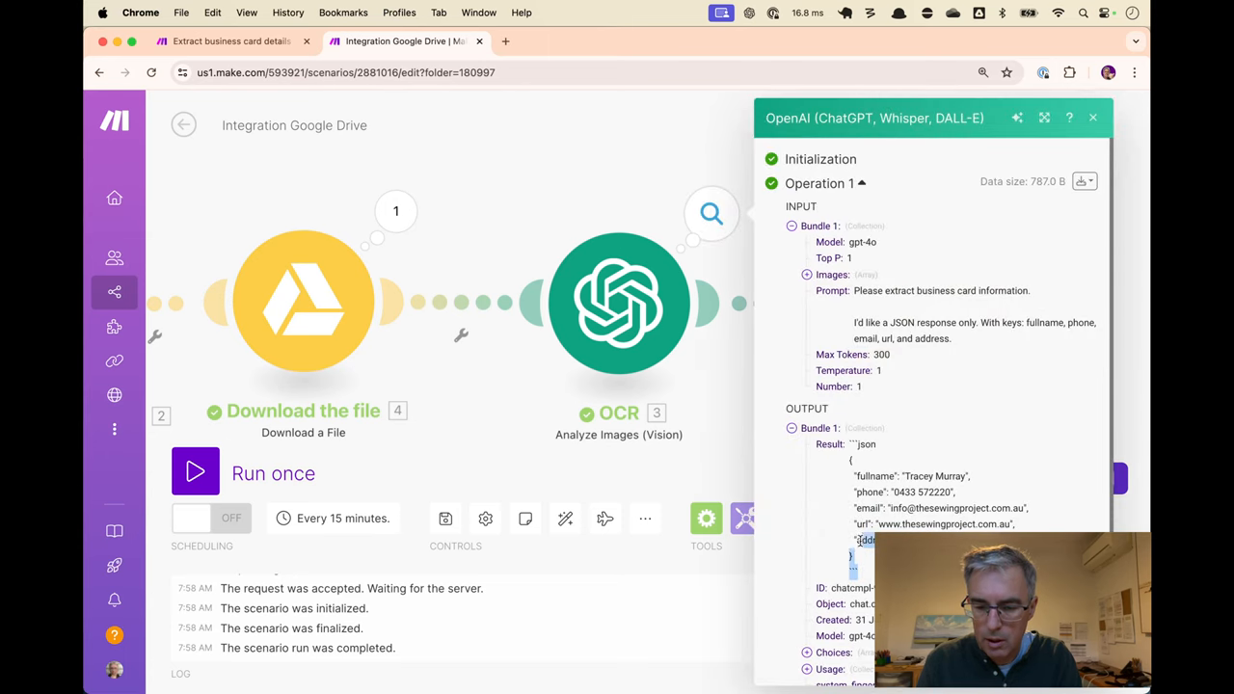
Inspect the OCR run output showing JSON with fullname, phone, email and url.
left_click(1092, 117)
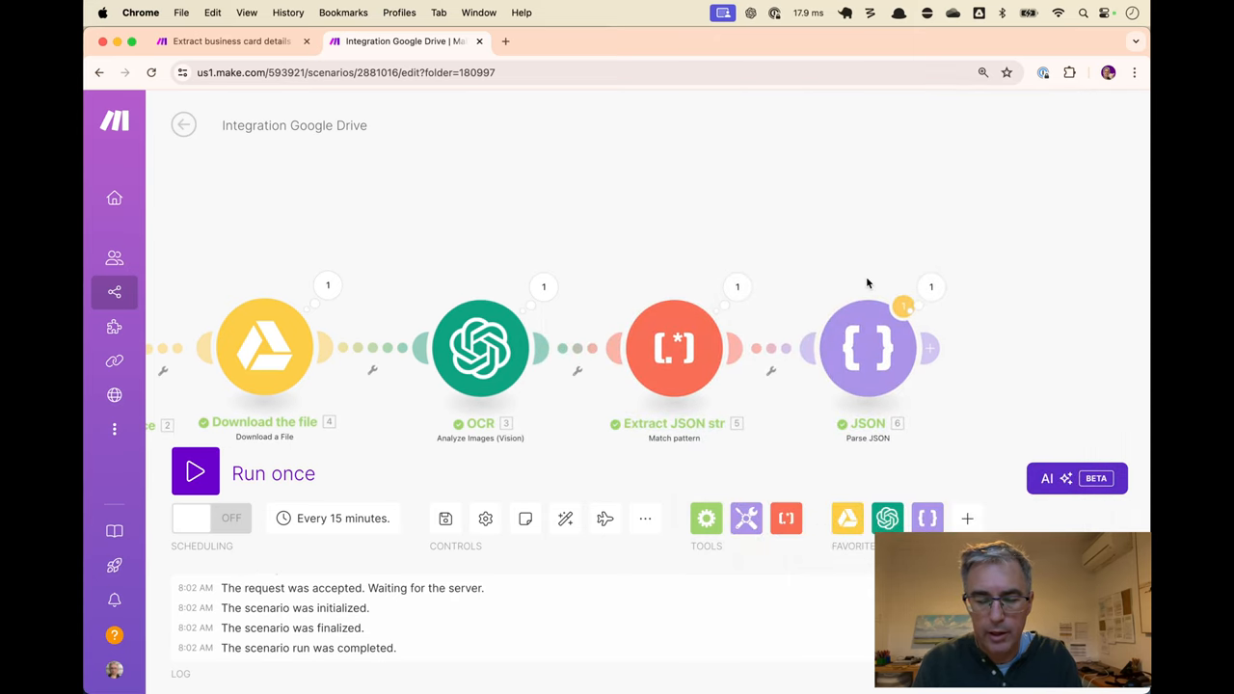
Run the chain with Extract JSON str and Parse JSON, then return to the Telegram scenario.
left_click(229, 41)
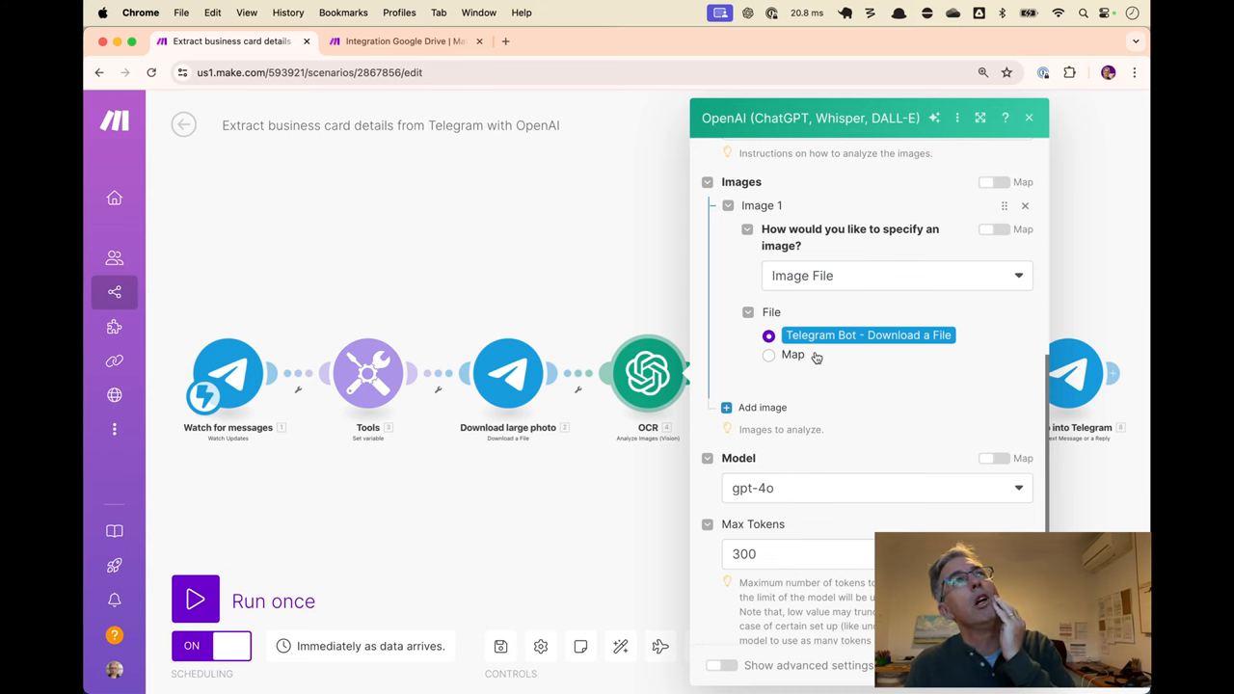